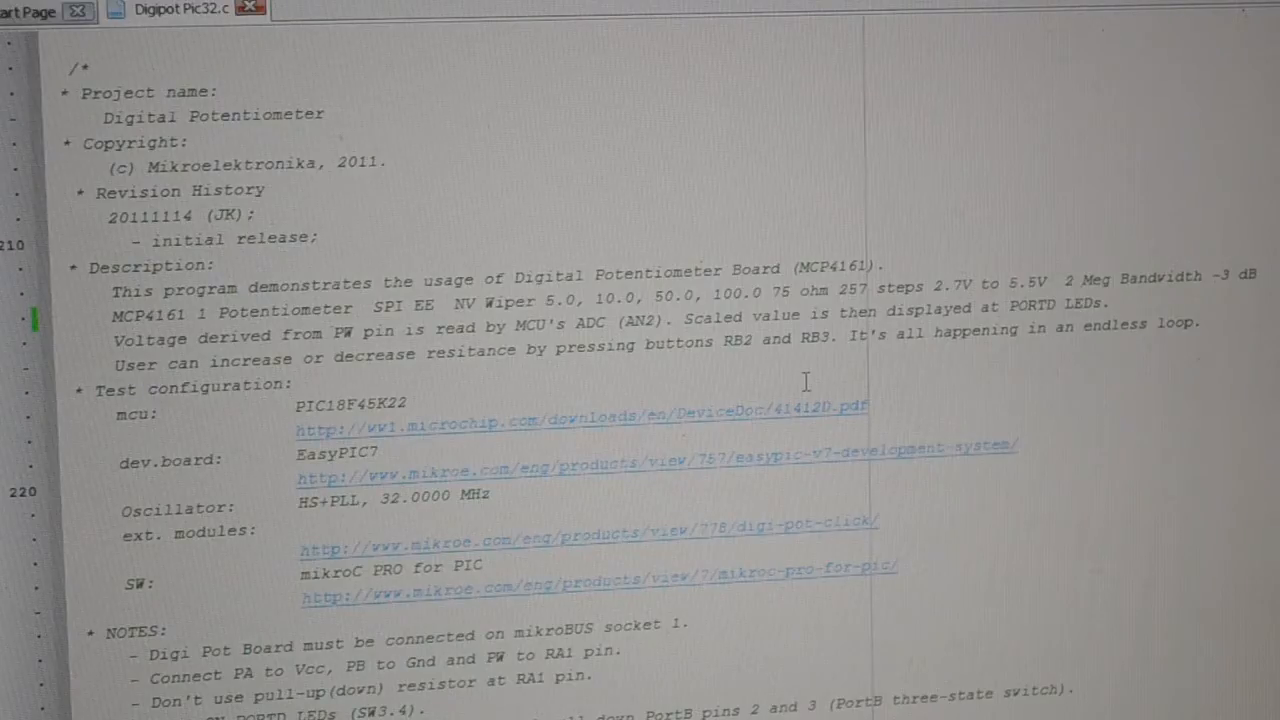
pyautogui.scroll(-3)
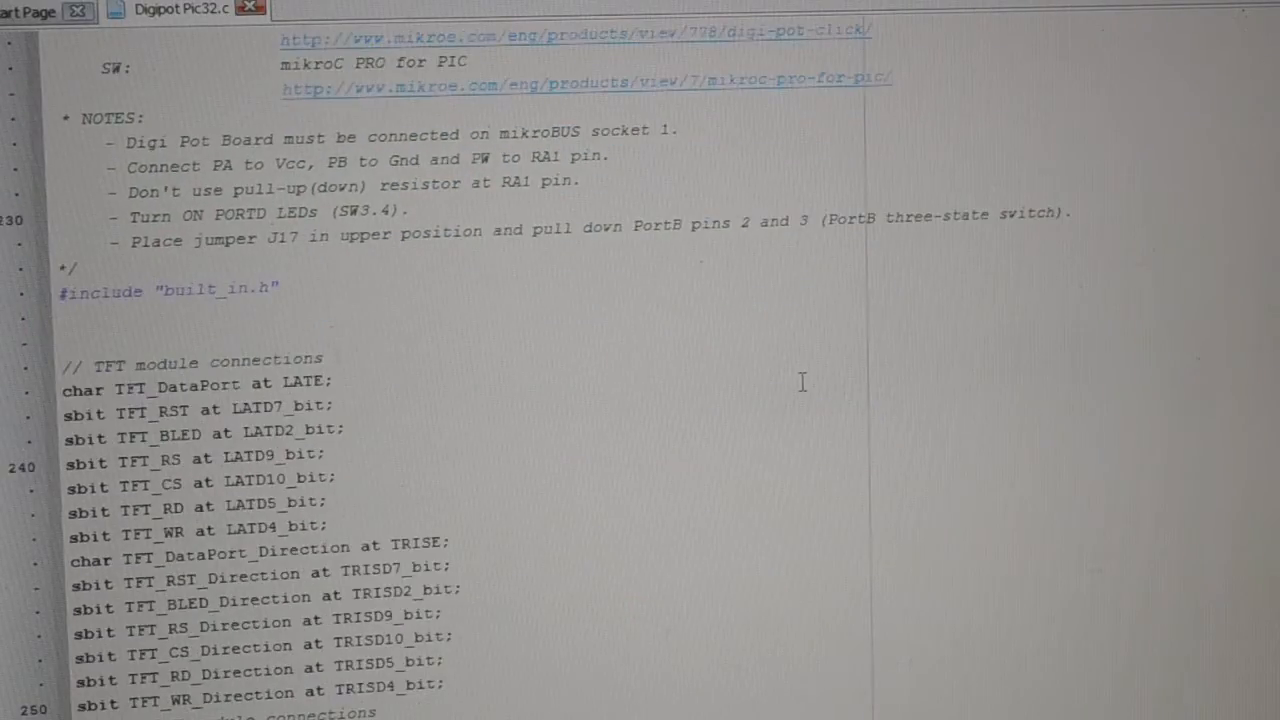
pyautogui.scroll(-3)
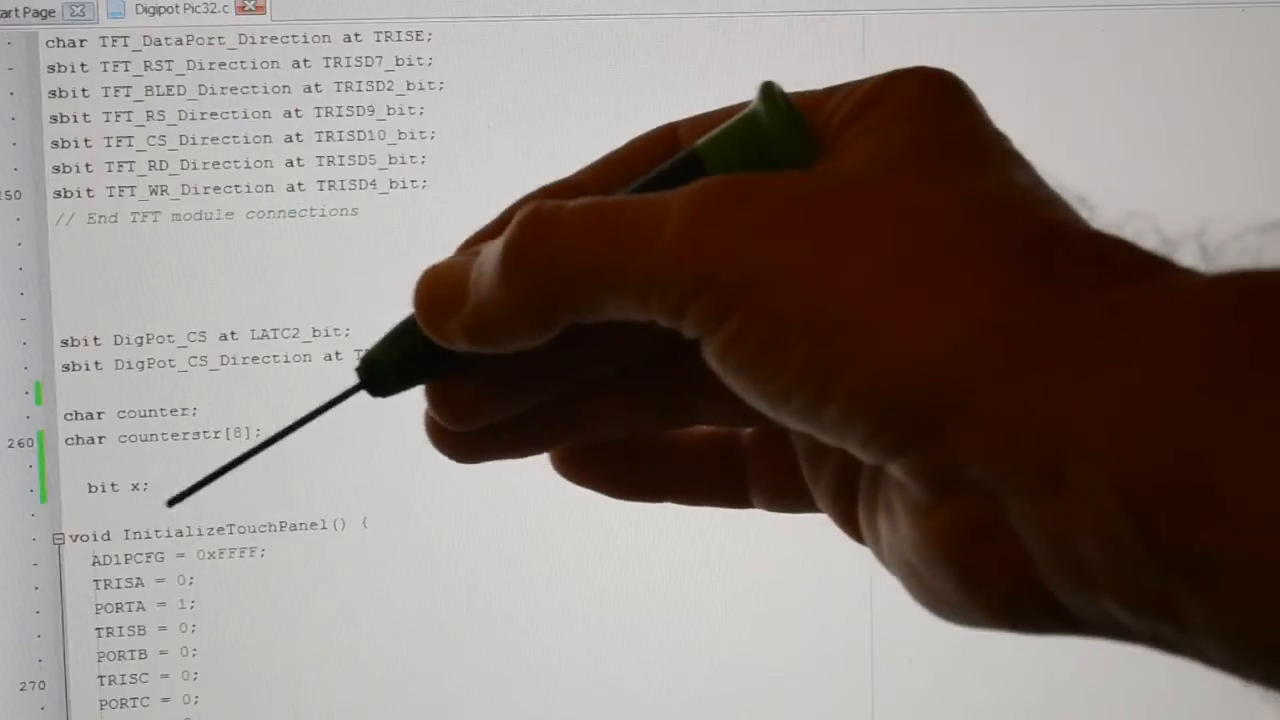
pyautogui.scroll(-3)
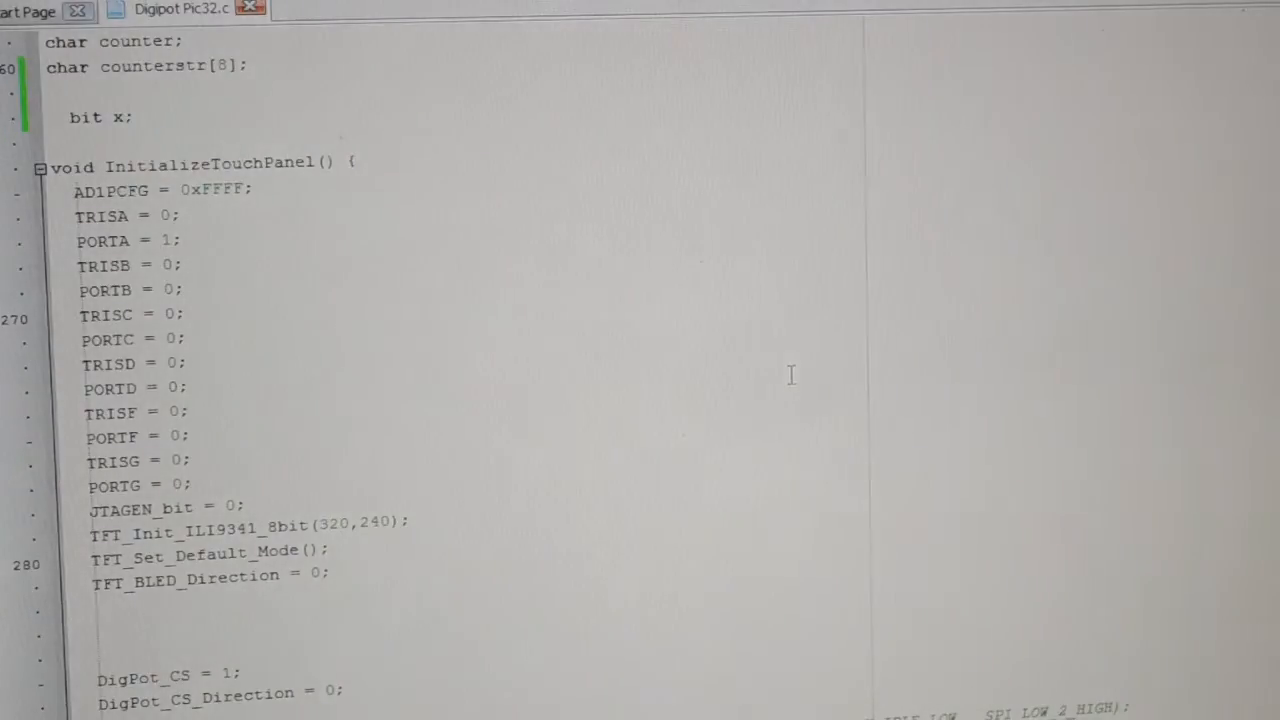
pyautogui.scroll(-3)
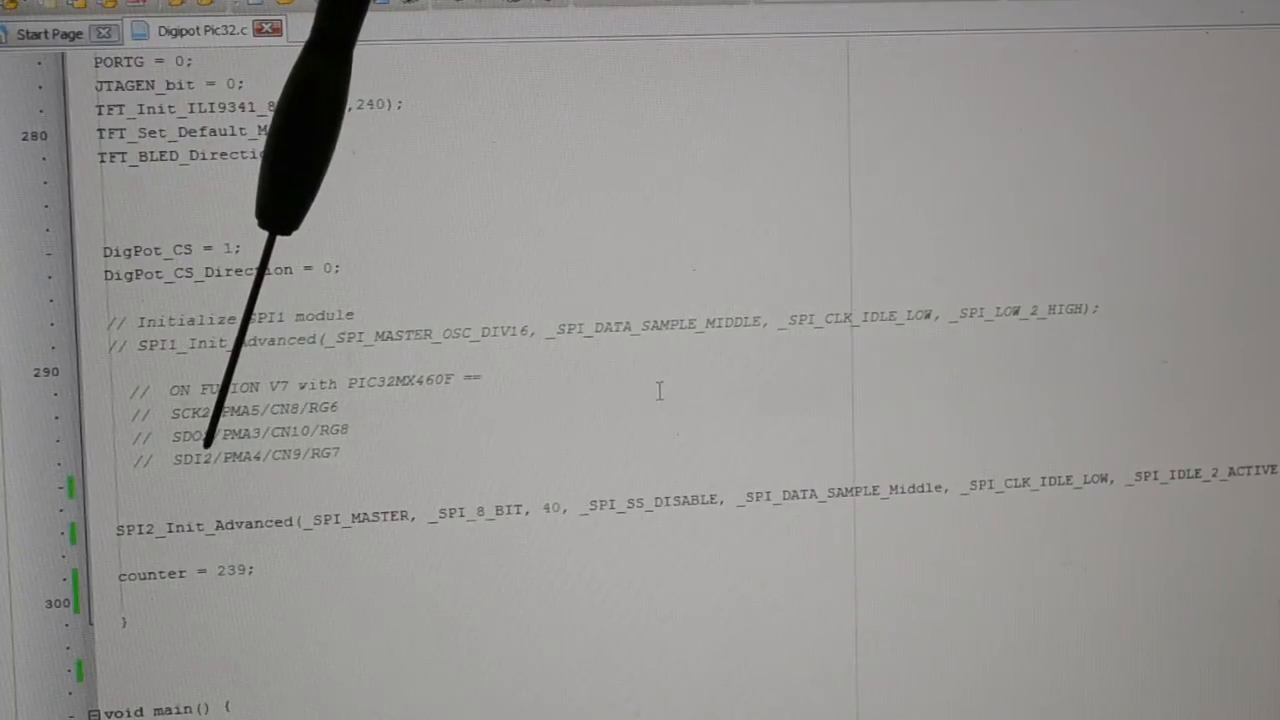
pyautogui.scroll(-3)
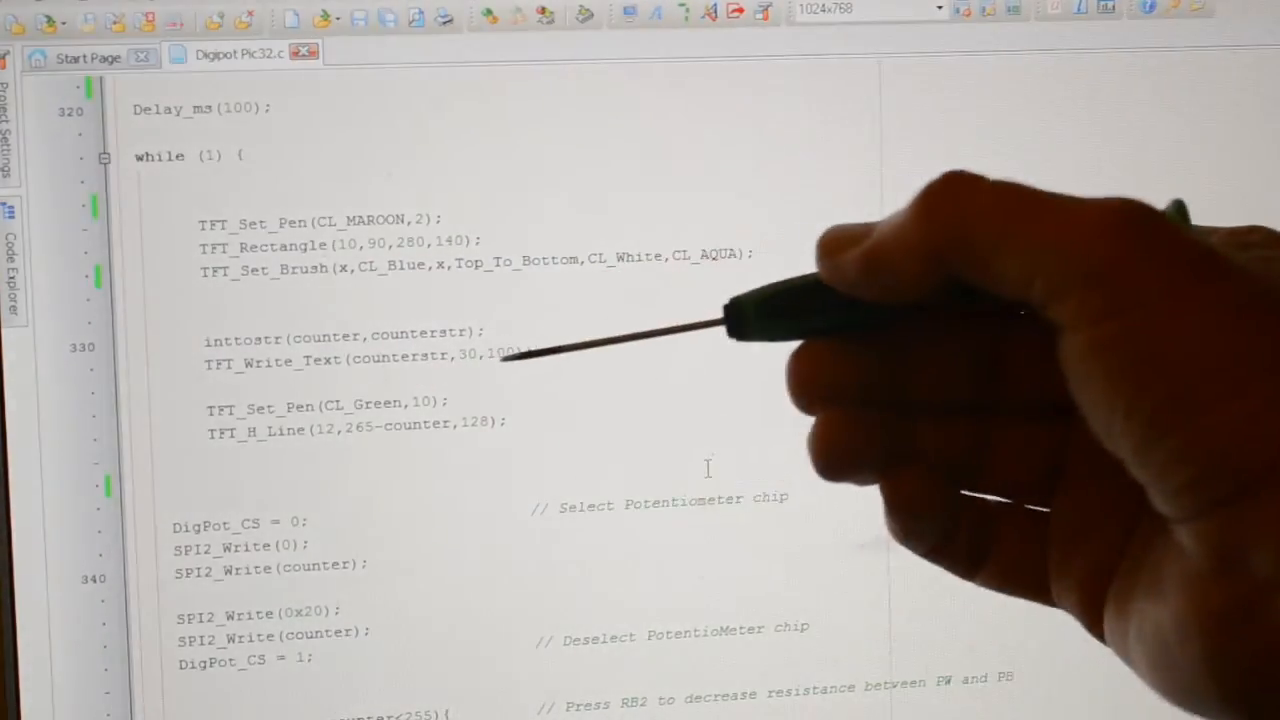
pyautogui.moveTo(500, 410)
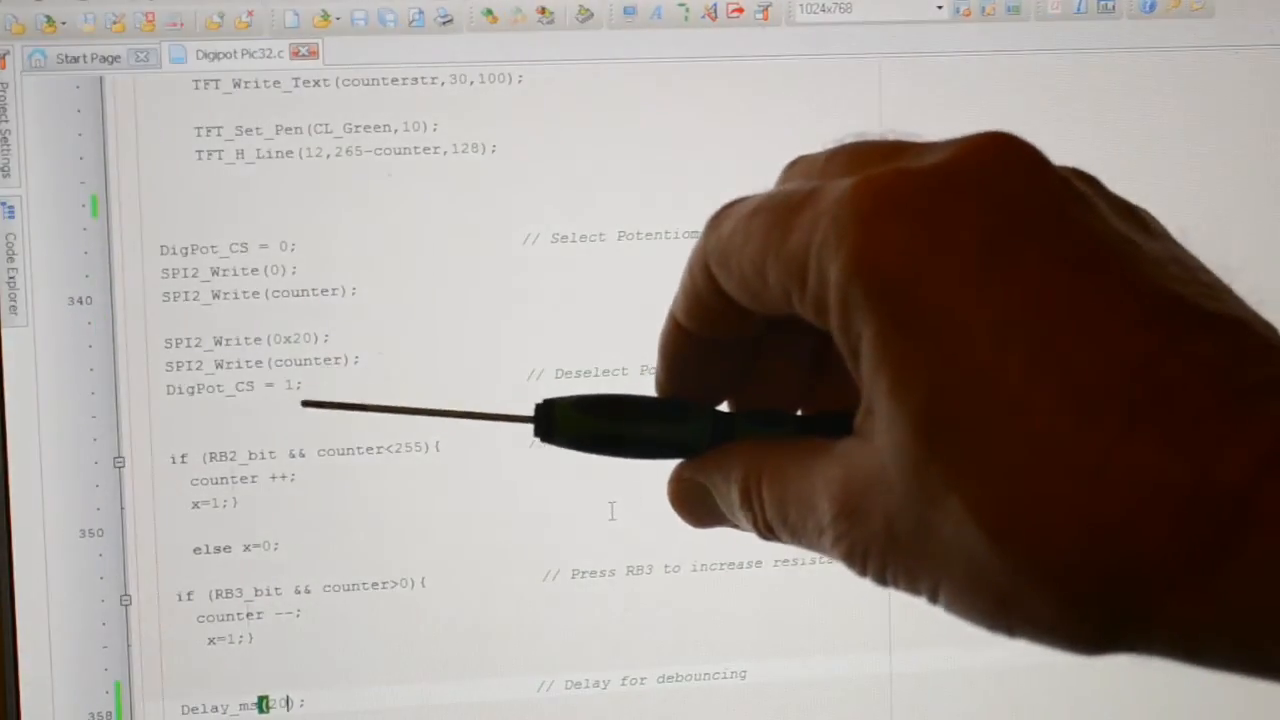
pyautogui.scroll(-3)
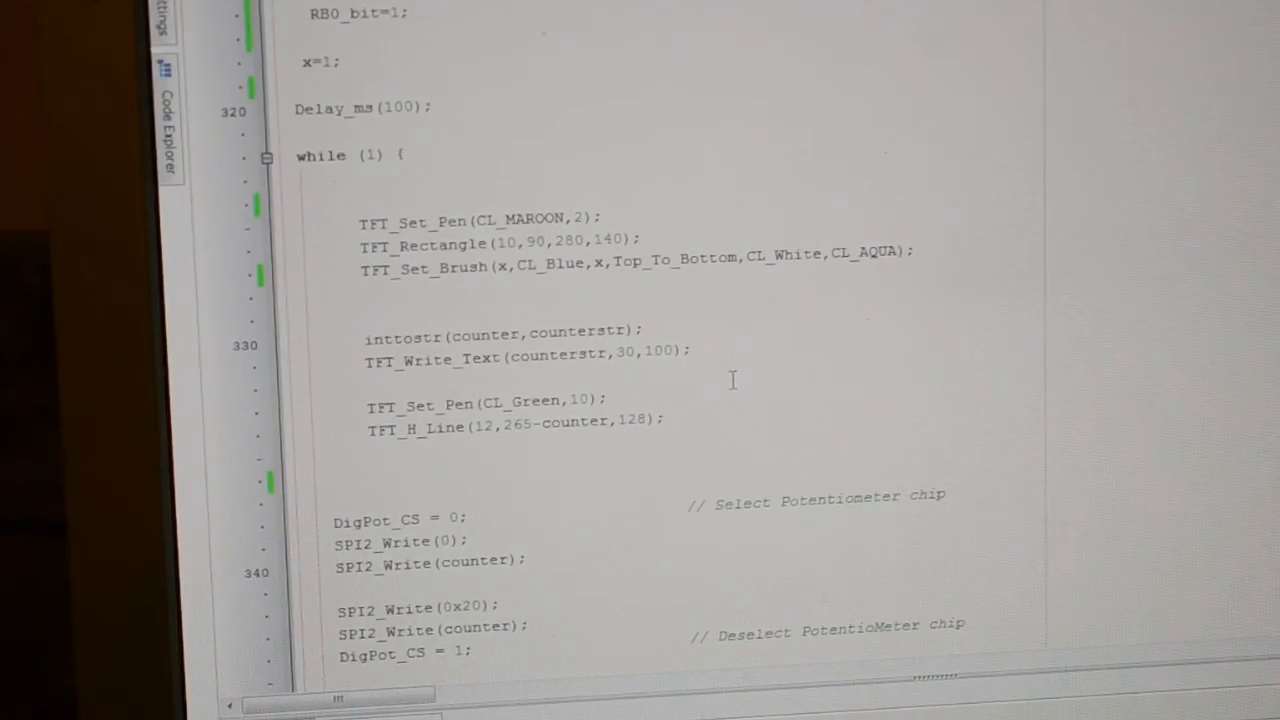
pyautogui.scroll(-3)
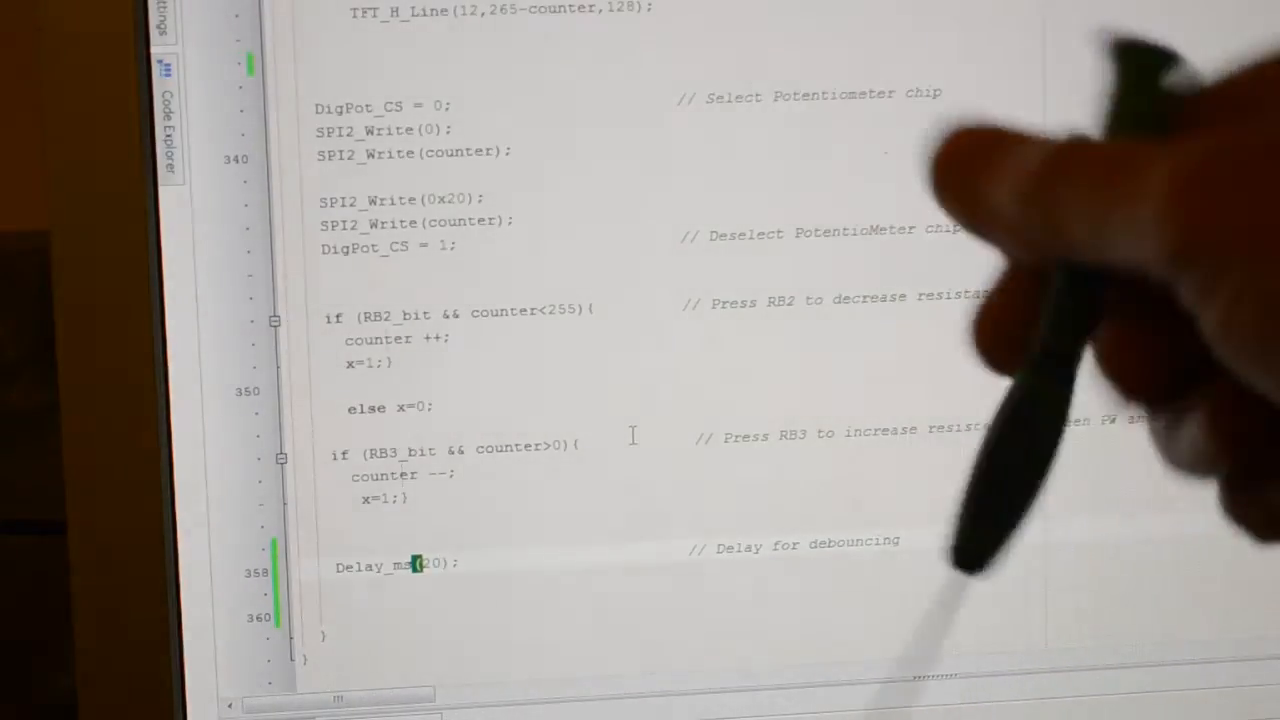
pyautogui.moveTo(900, 400)
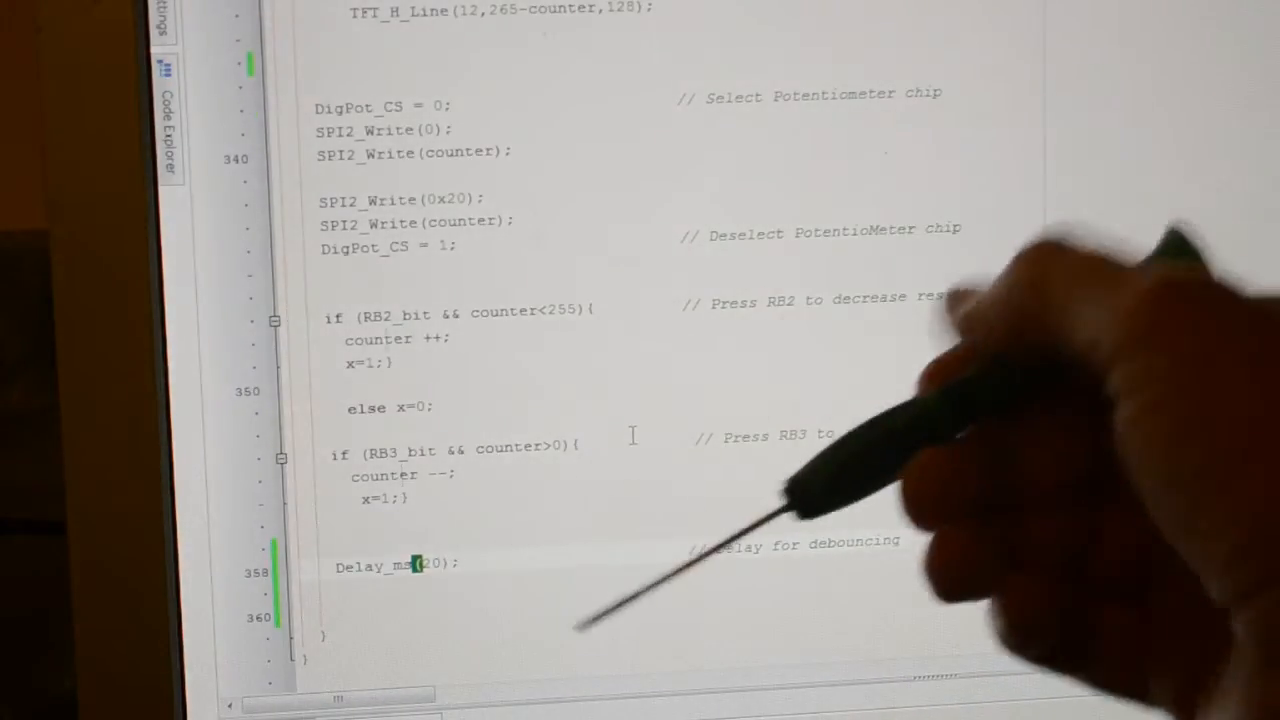